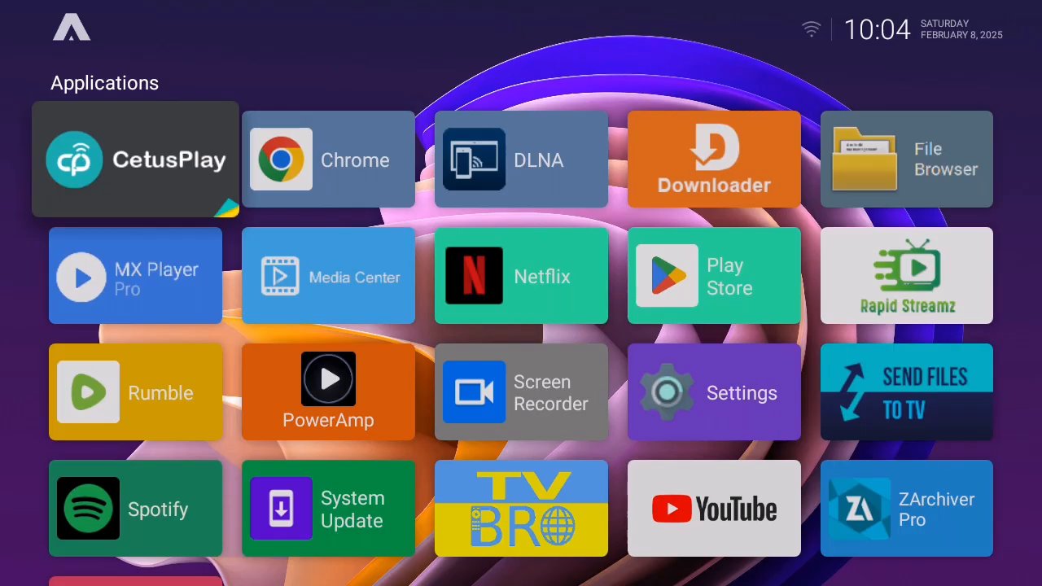
mouse_move(521, 158)
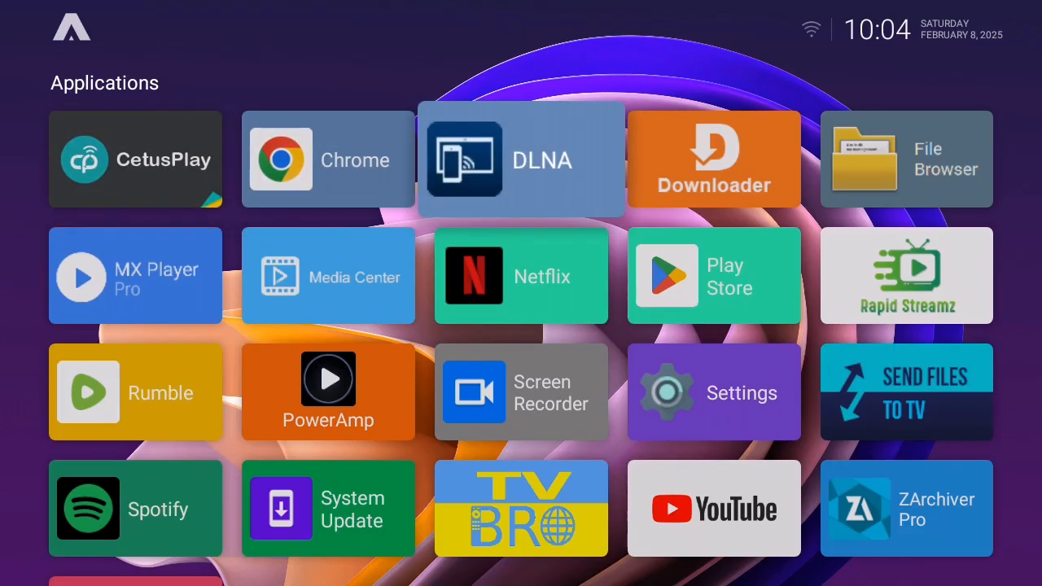
Open the Settings tile from the Android TV home screen.
click(713, 393)
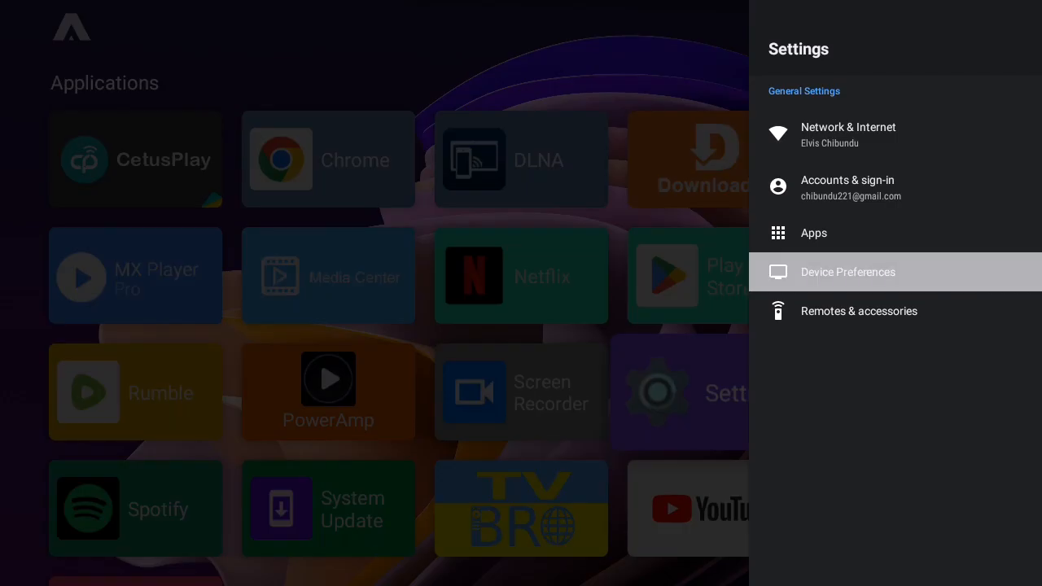
Go to Device Preferences > About to view device model, Android version and build.
click(847, 272)
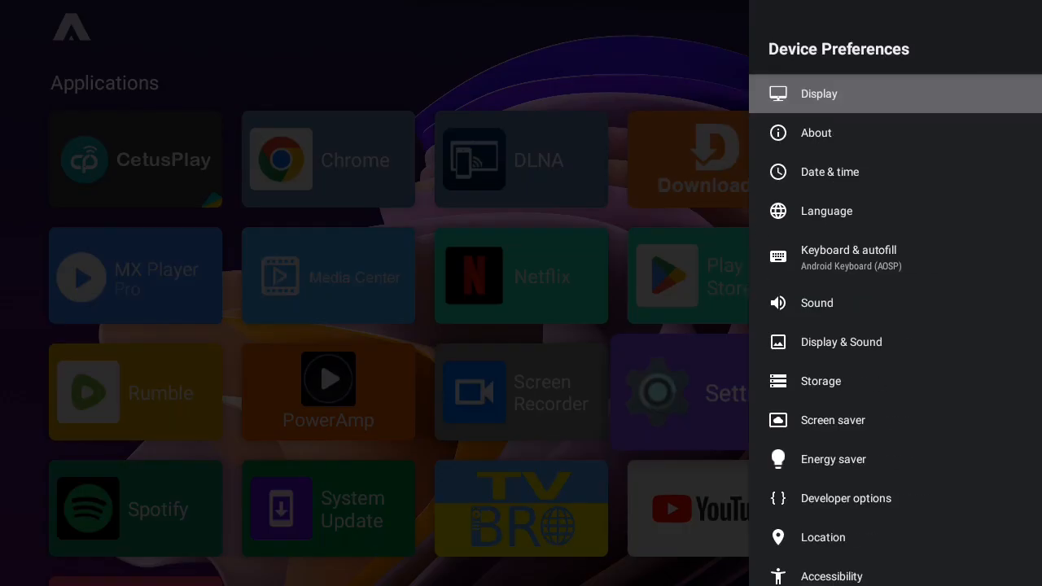
click(814, 133)
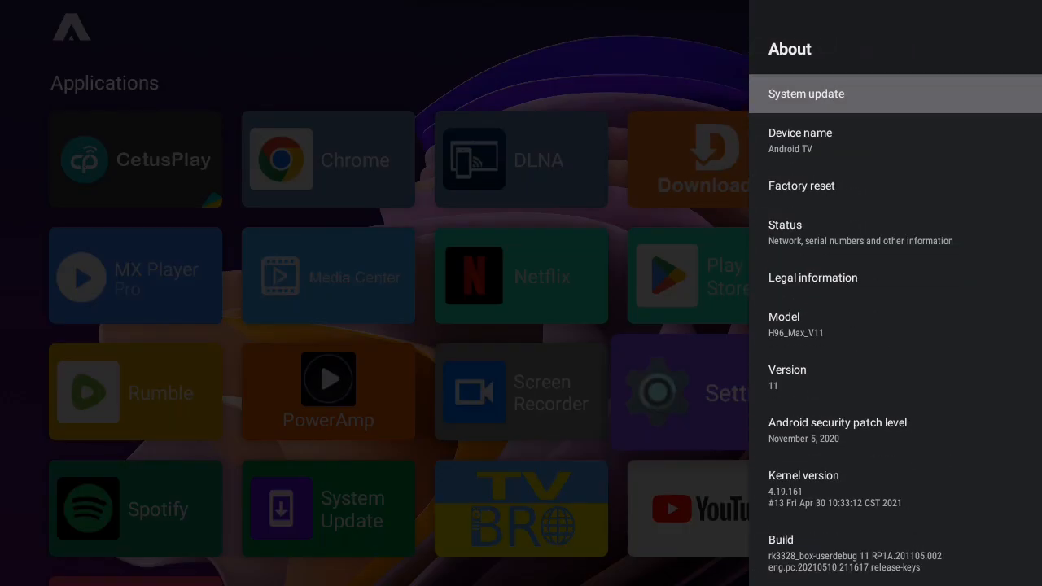